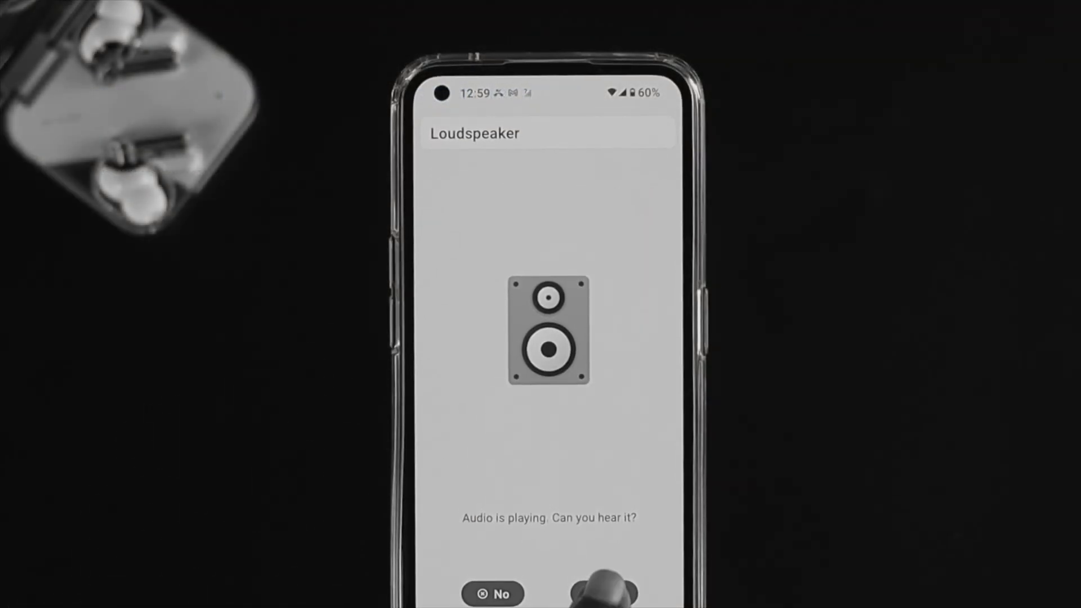
# - Confirm the loudspeaker sound is audible, then answer the ear speaker listening prompt
pyautogui.click(604, 593)
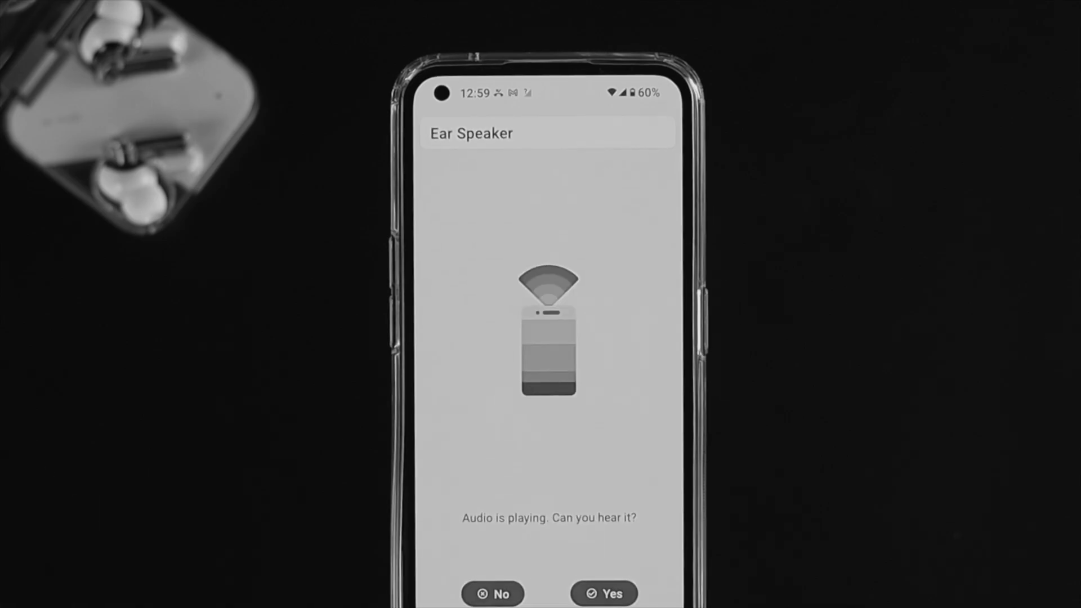
pyautogui.click(603, 593)
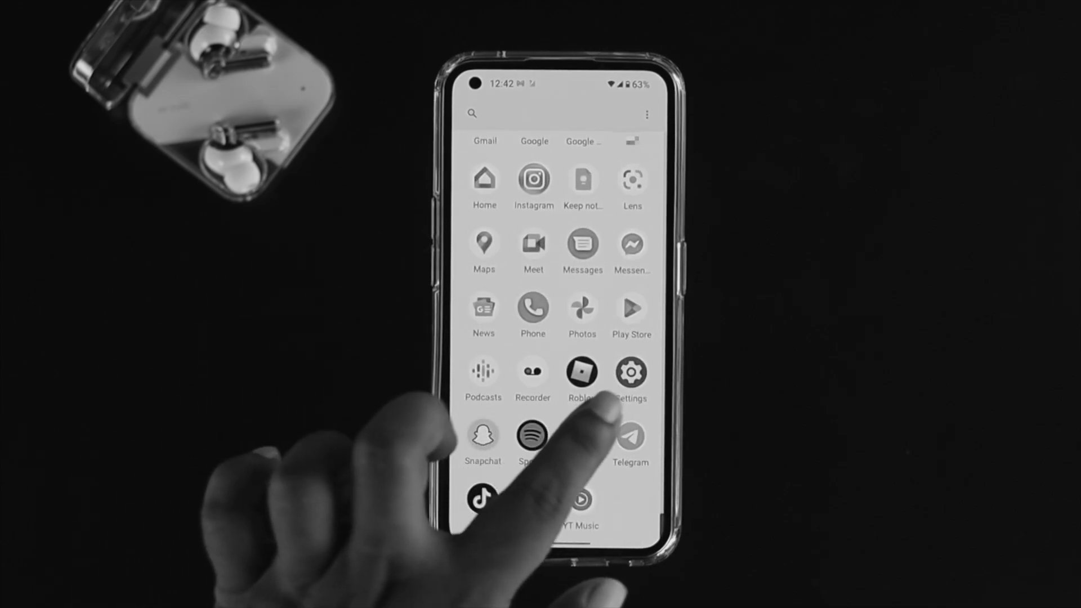
# - Go to Settings' Sound & vibration page and switch Do Not Disturb on
pyautogui.click(630, 372)
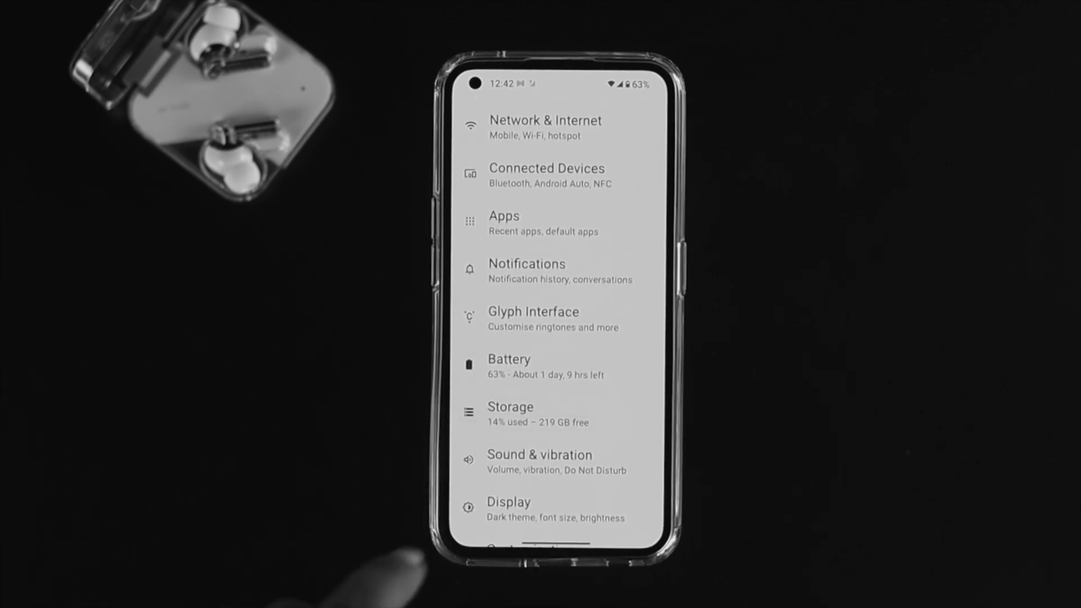
pyautogui.click(539, 463)
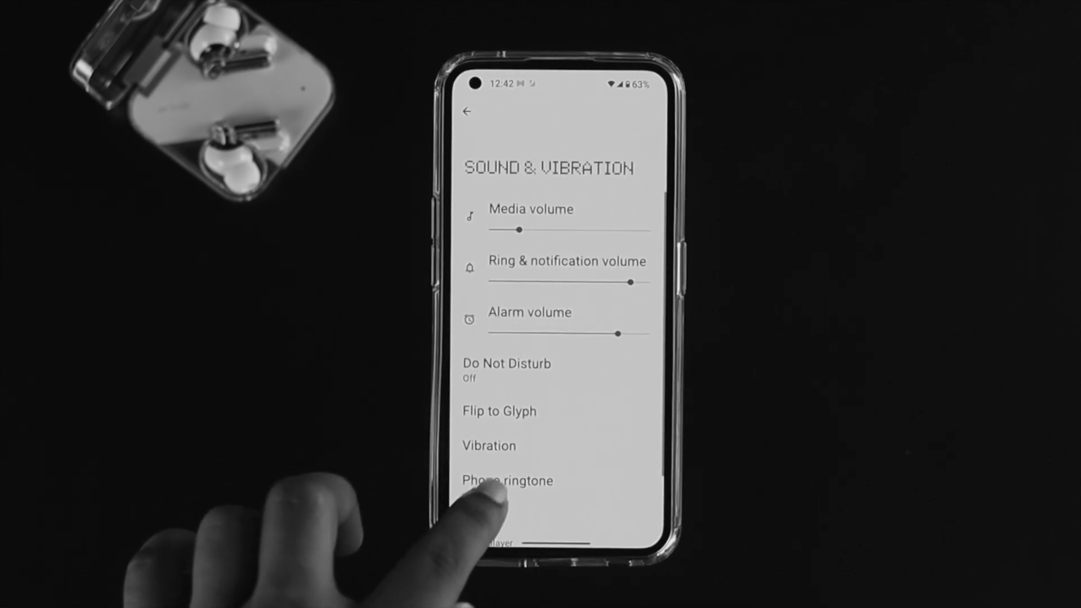
pyautogui.scroll(-3)
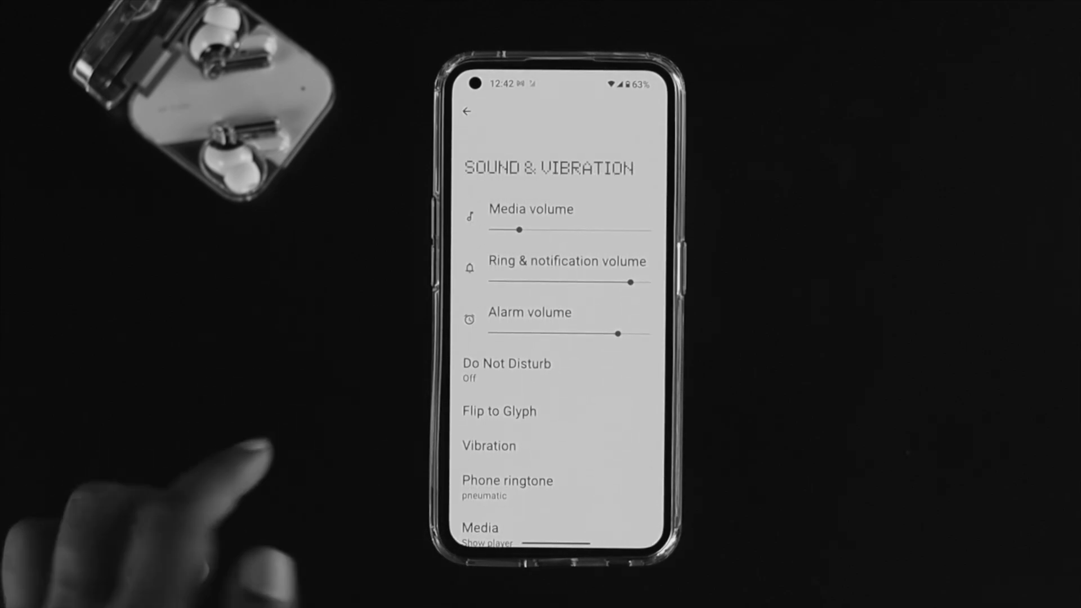
pyautogui.click(507, 370)
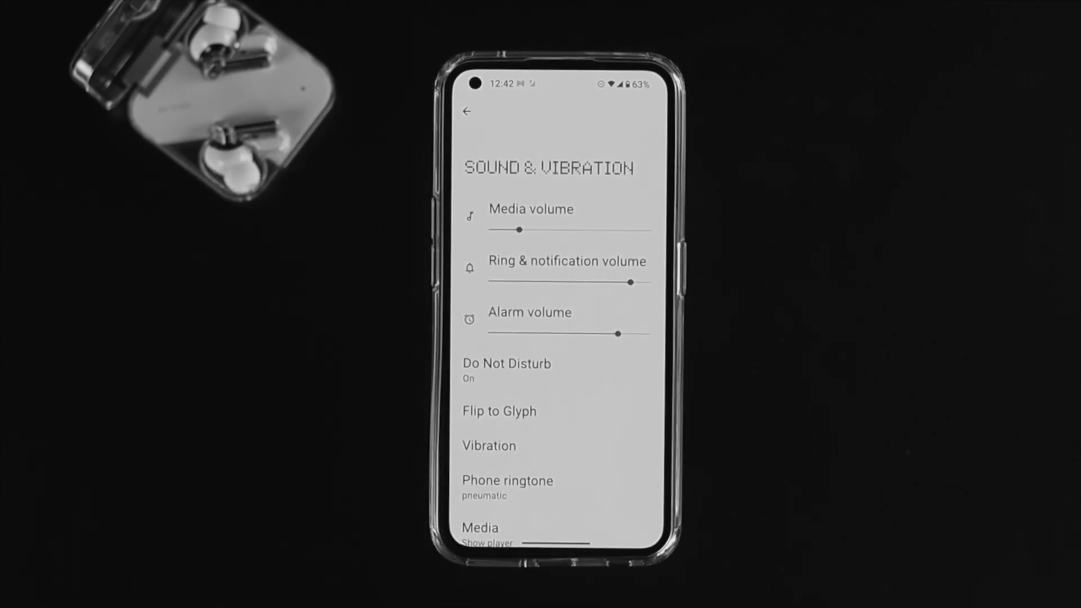
# - Enter Do Not Disturb and turn it off immediately with Turn Off Now
pyautogui.click(506, 363)
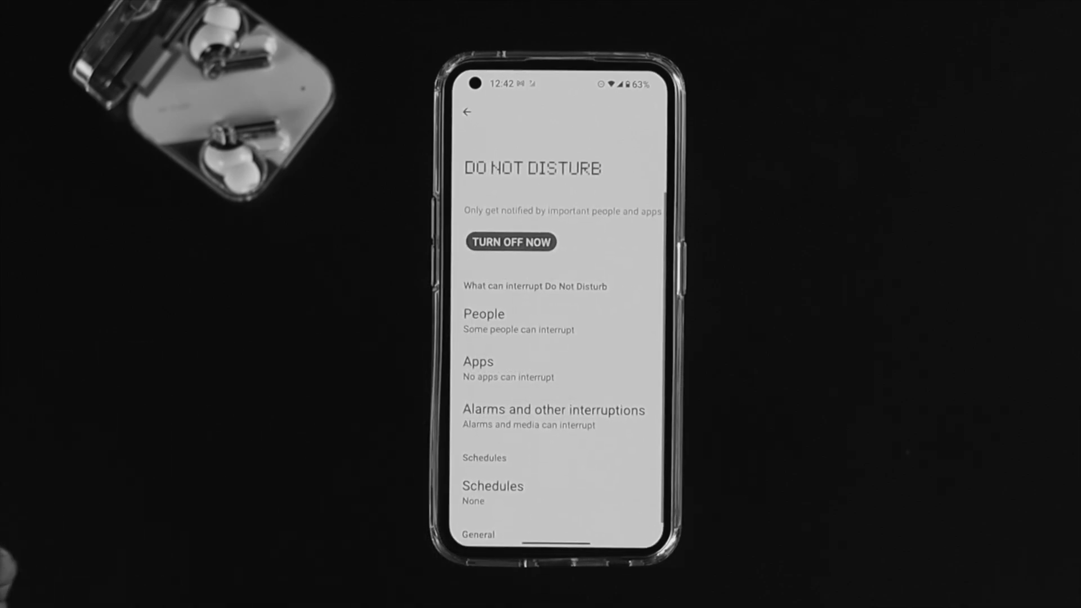
pyautogui.click(510, 242)
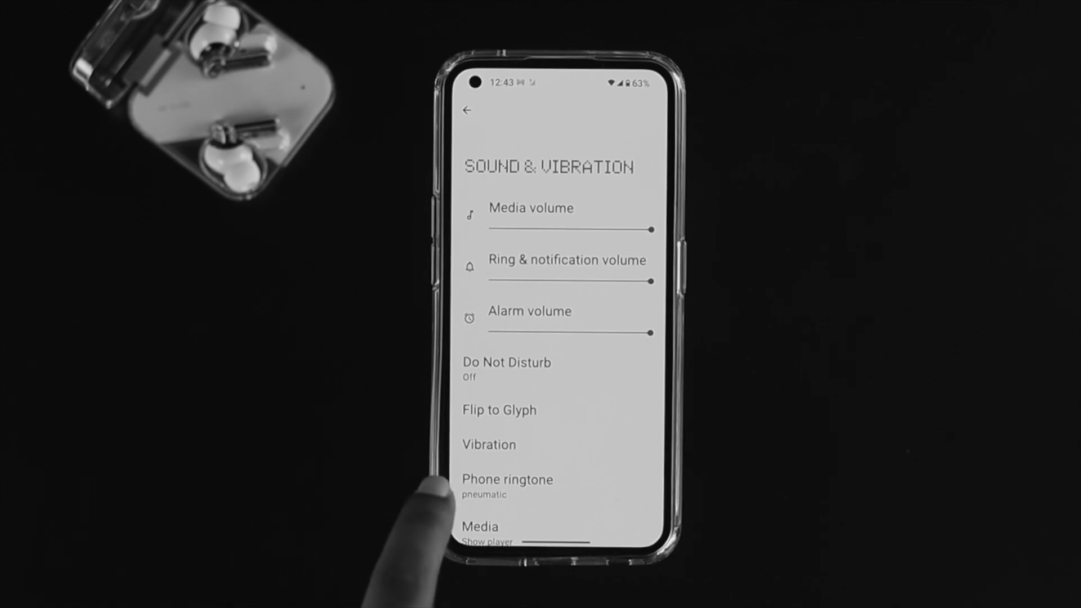
# - Reselect pneumatic as the phone ringtone from the ringtone choices
pyautogui.click(507, 479)
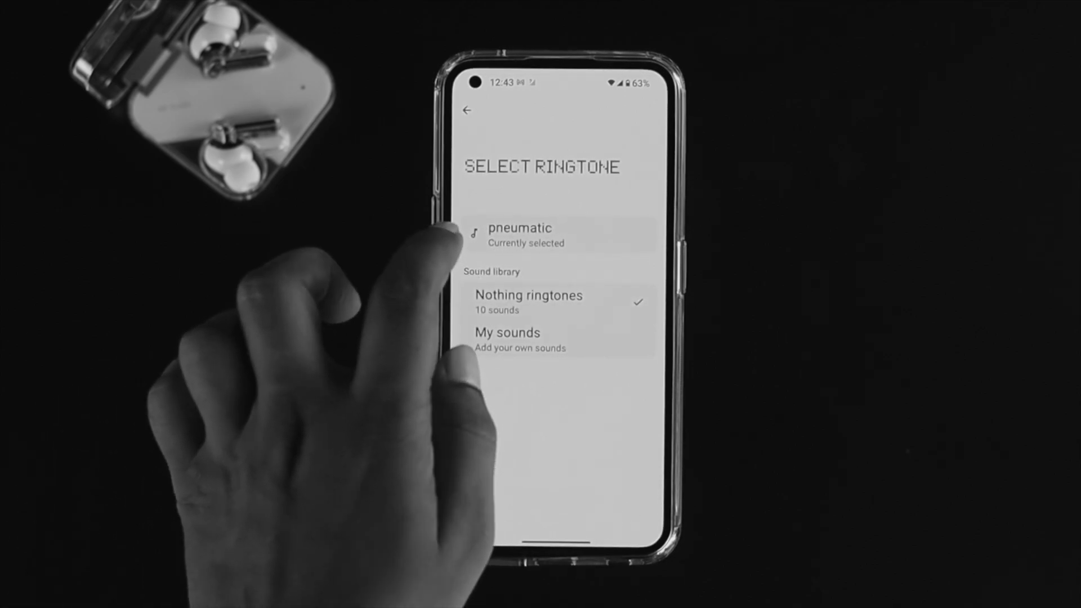
pyautogui.click(528, 295)
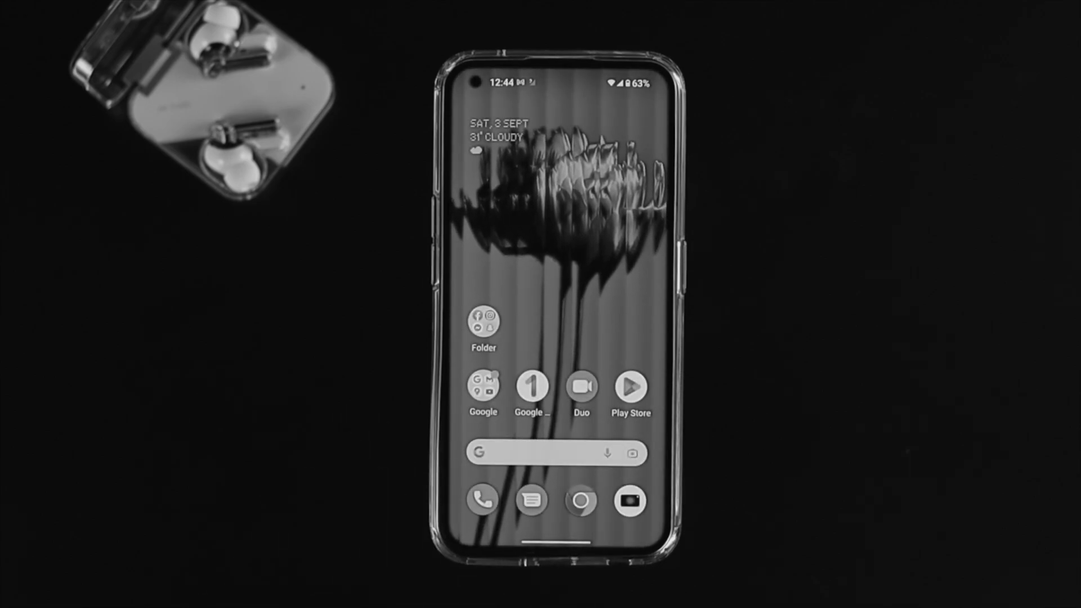
# - Swipe up on the home screen to reach the Play Store for a hardware test search
pyautogui.scroll(3)
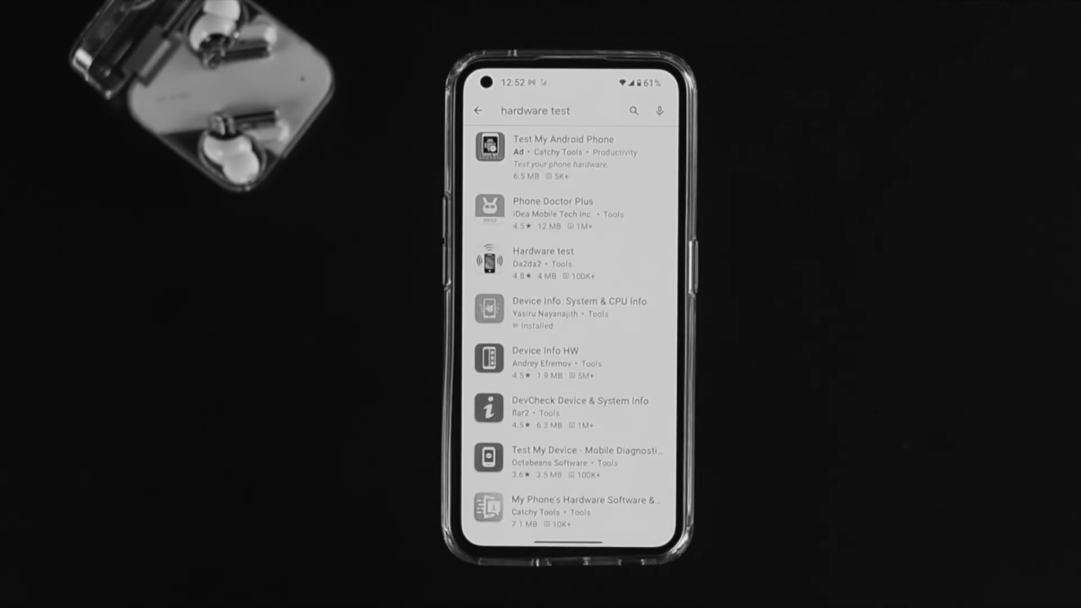
# - Launch the installed Device Info: System & CPU Info app from the search results
pyautogui.click(566, 312)
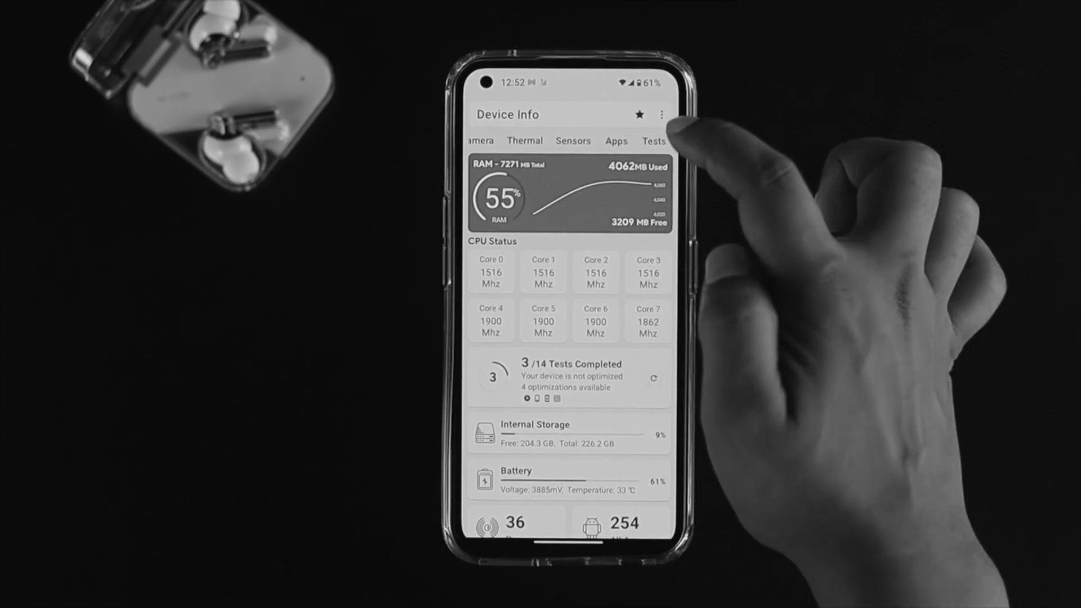
# - Move through Device Info's tabs to Tests and run the loudspeaker test so it passes
pyautogui.click(524, 141)
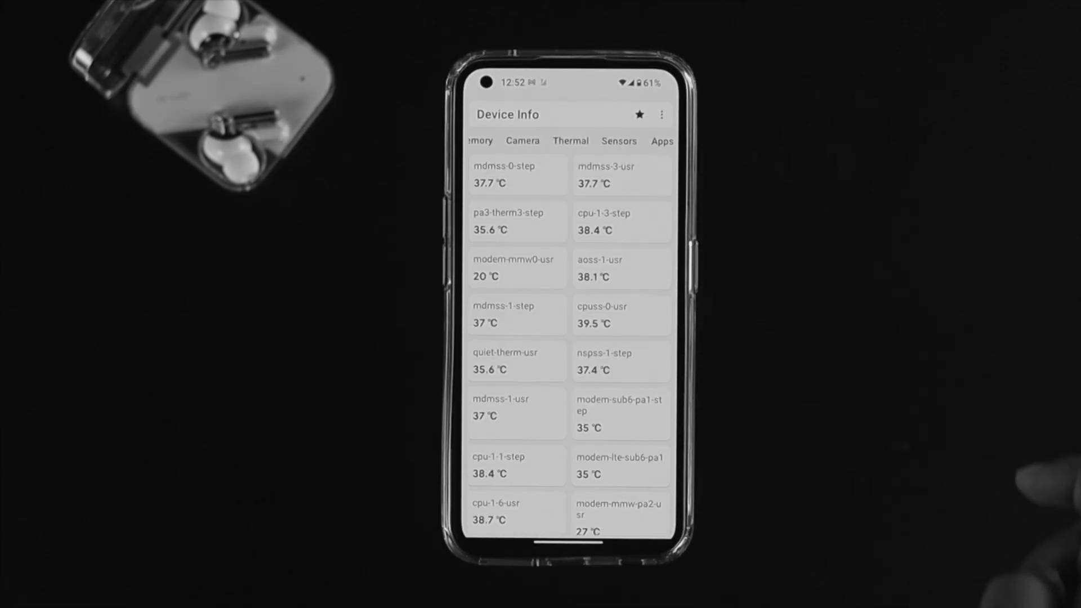
pyautogui.click(654, 141)
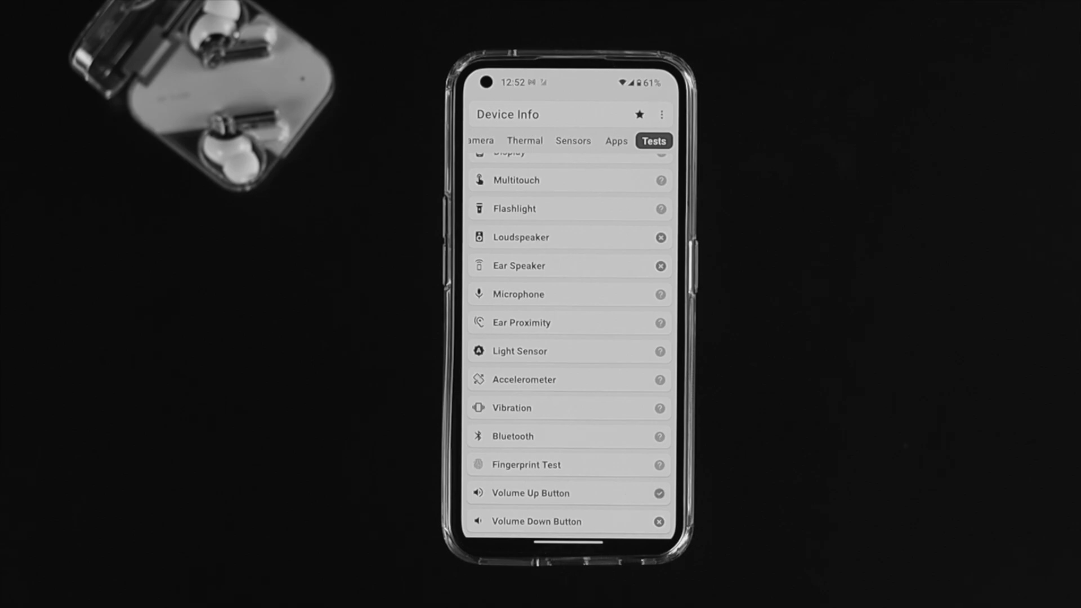
pyautogui.click(520, 237)
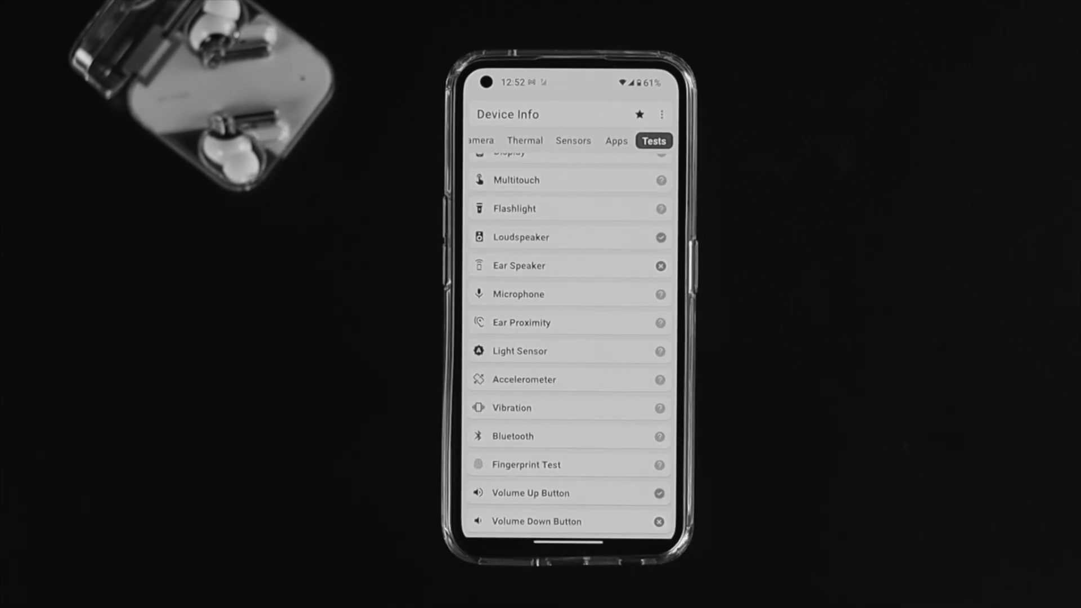
# - Run the ear speaker test and answer whether its sound is audible
pyautogui.click(517, 265)
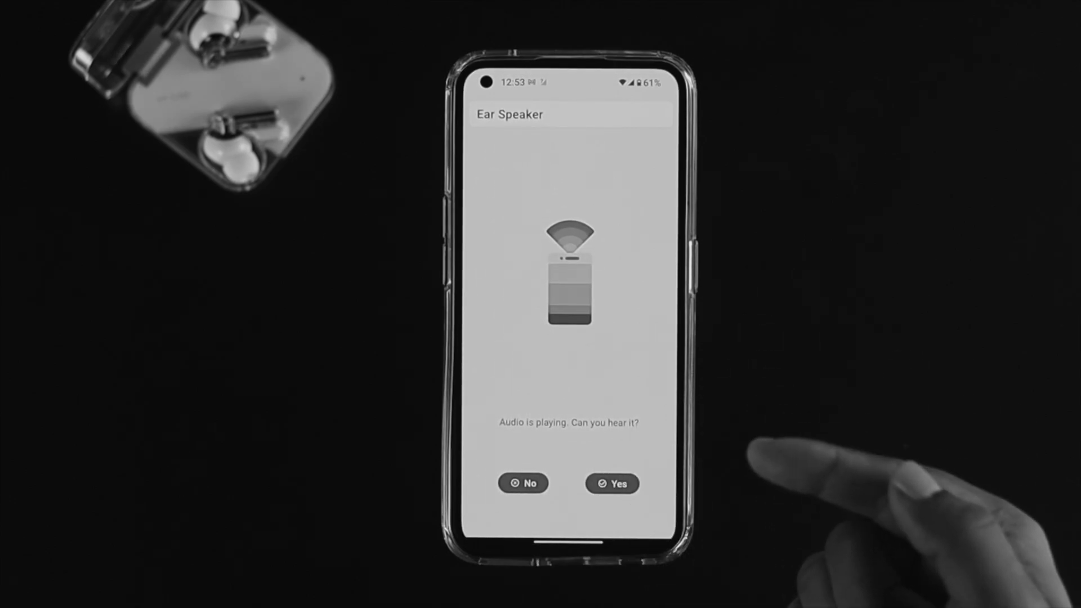
pyautogui.click(611, 483)
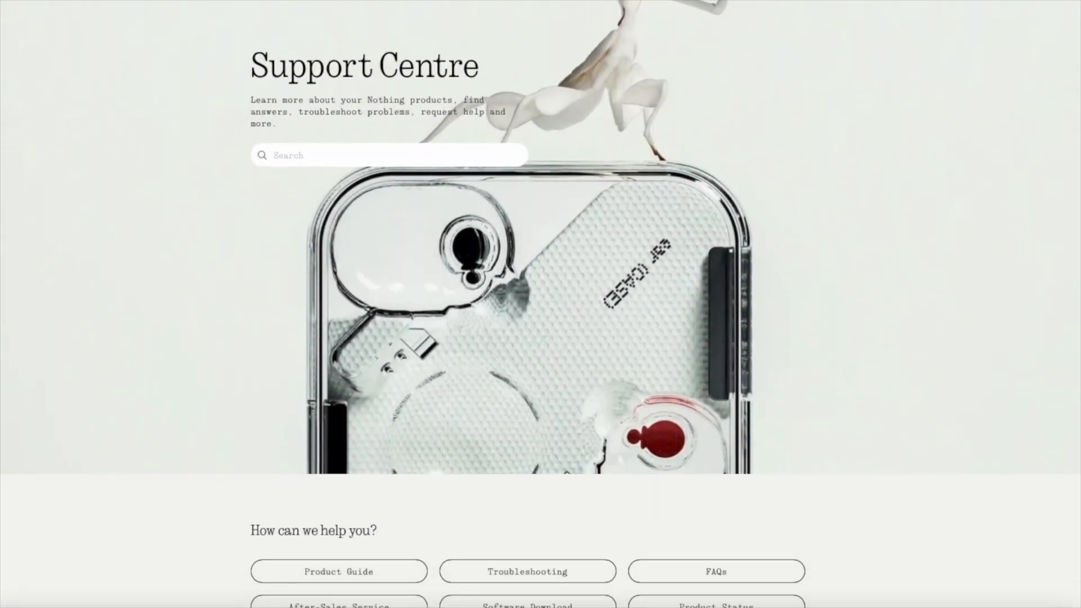
pyautogui.scroll(-3)
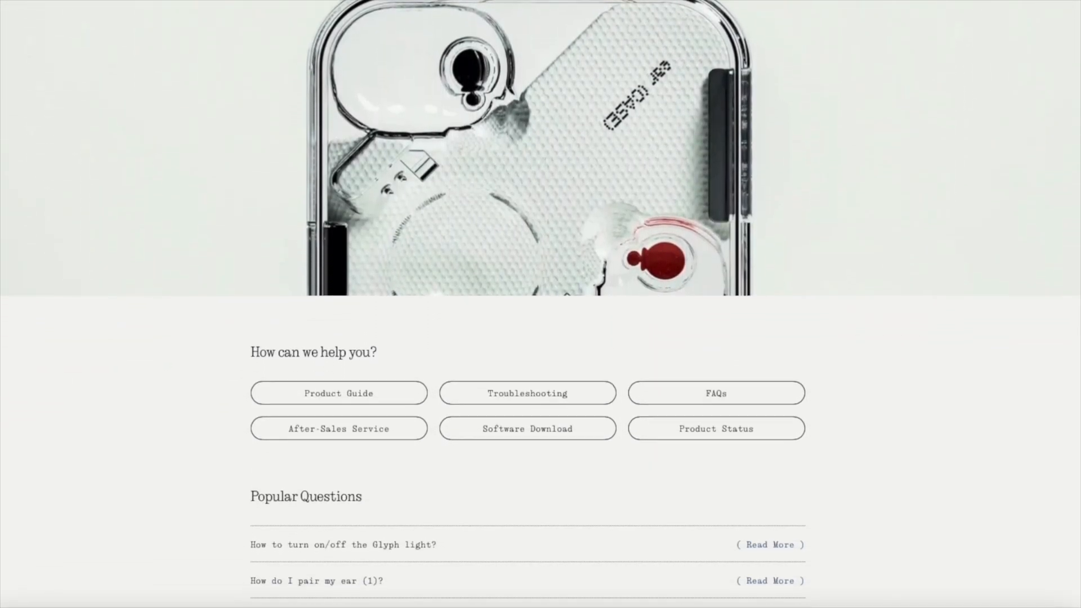
pyautogui.scroll(-3)
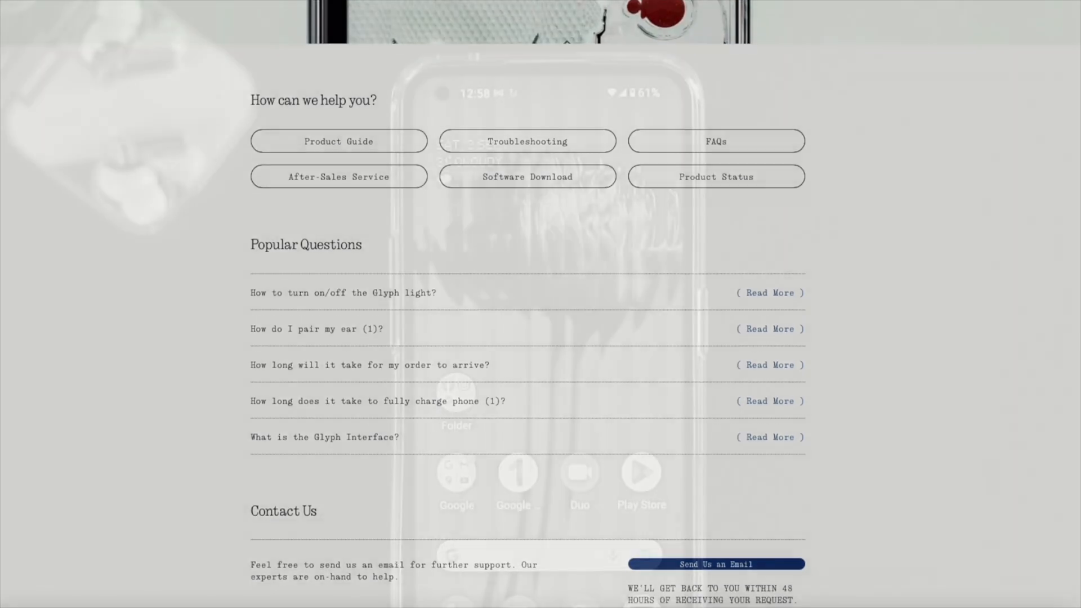